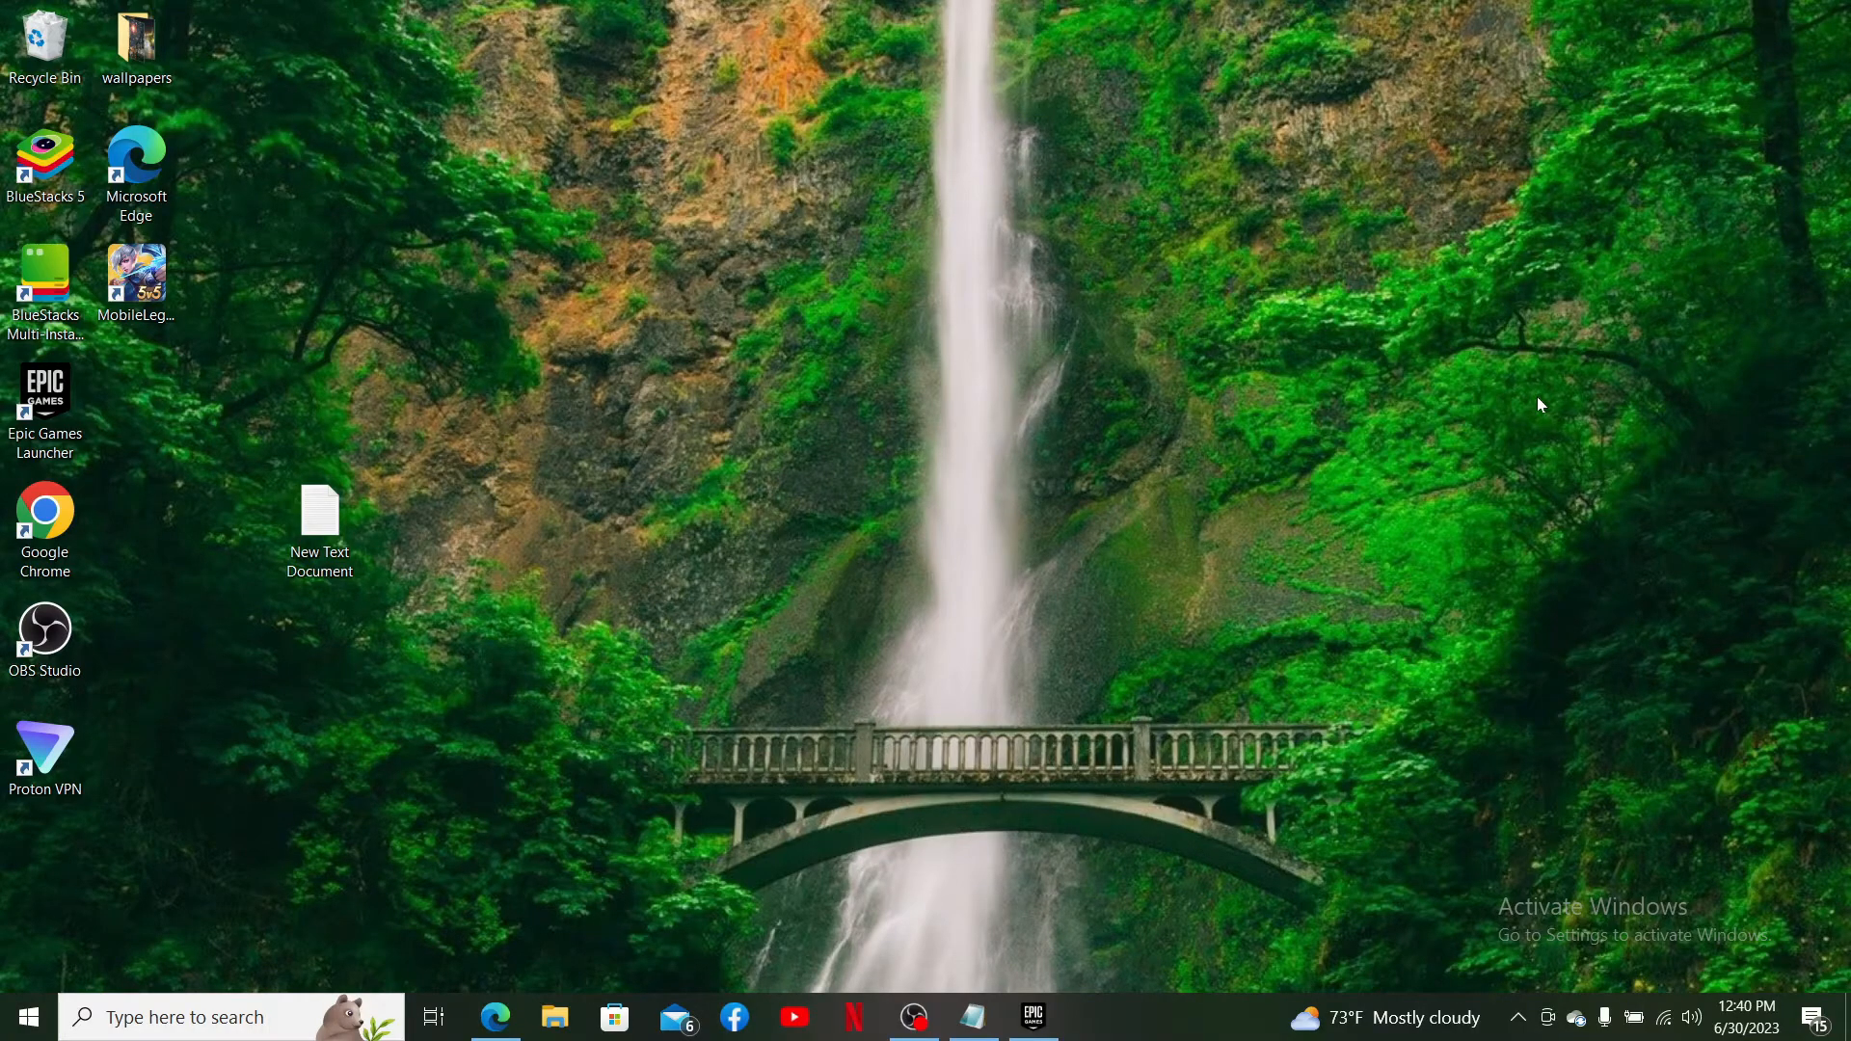
mouse_move(833, 782)
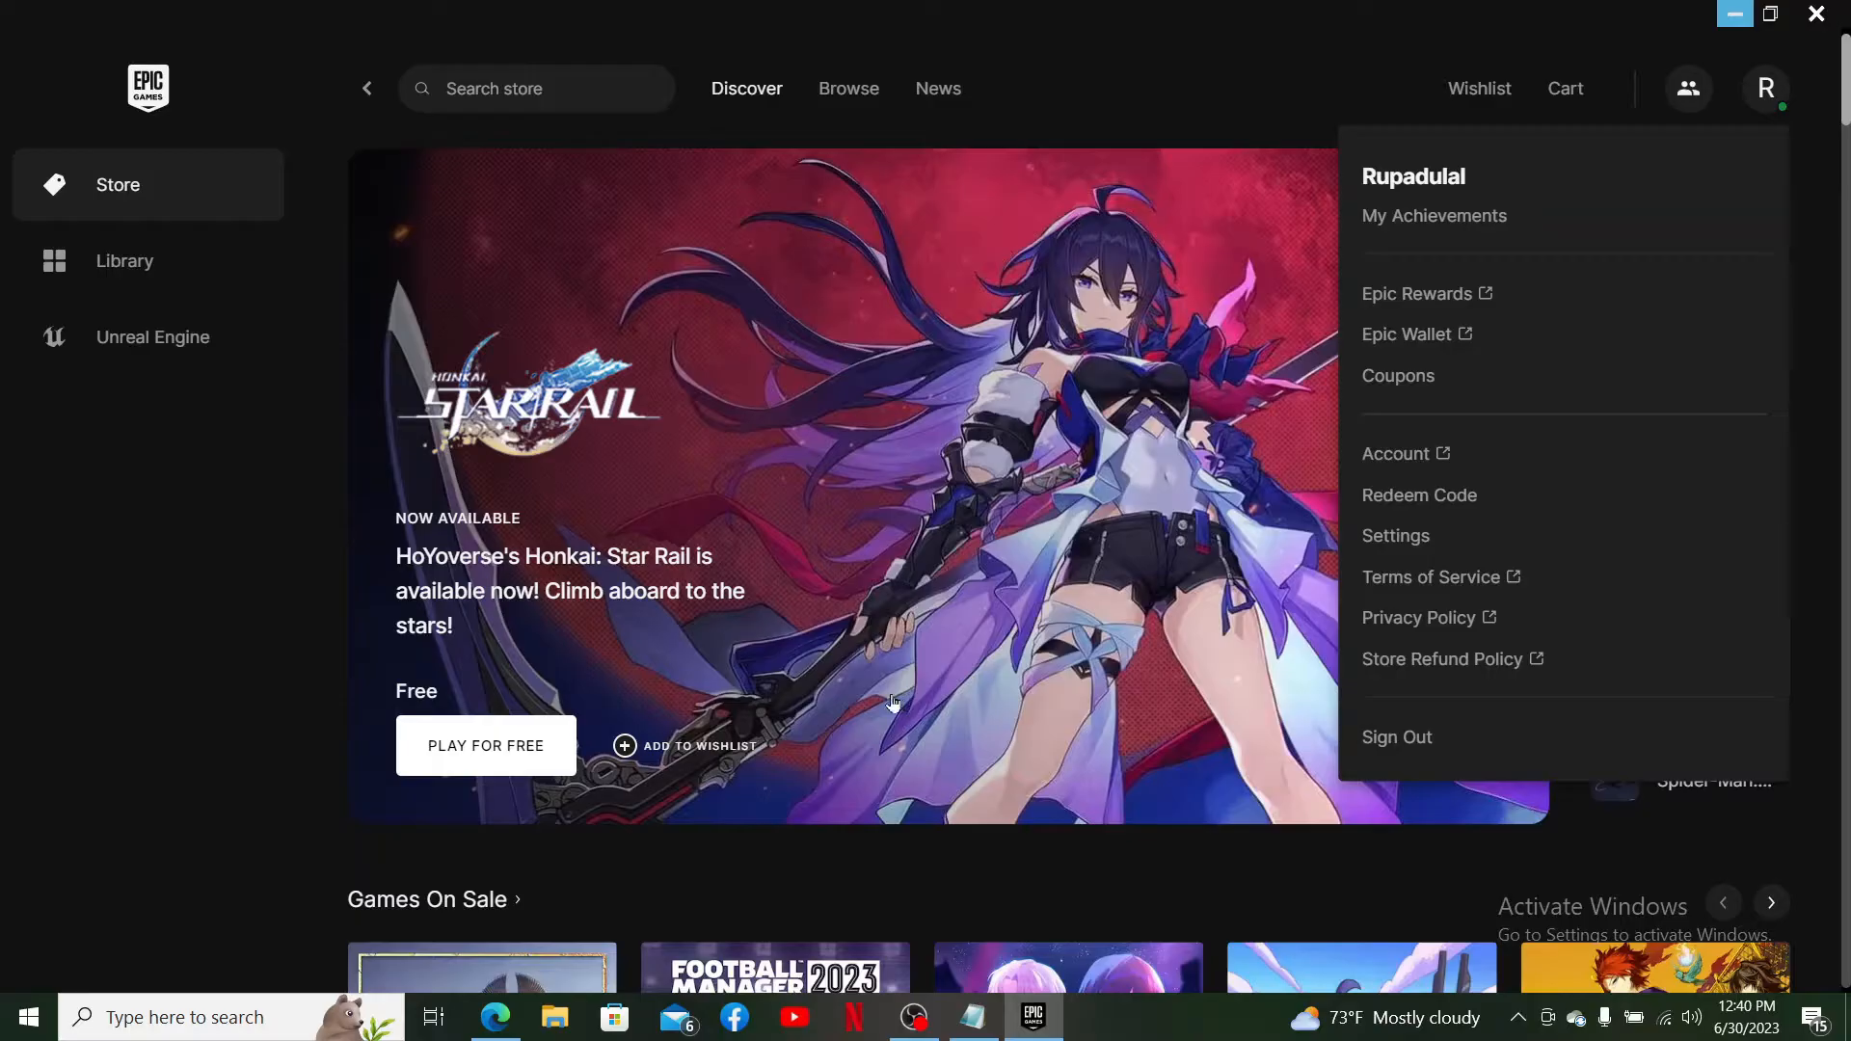
- Open the Account page on the Epic Games website from the launcher's account menu
click(1766, 87)
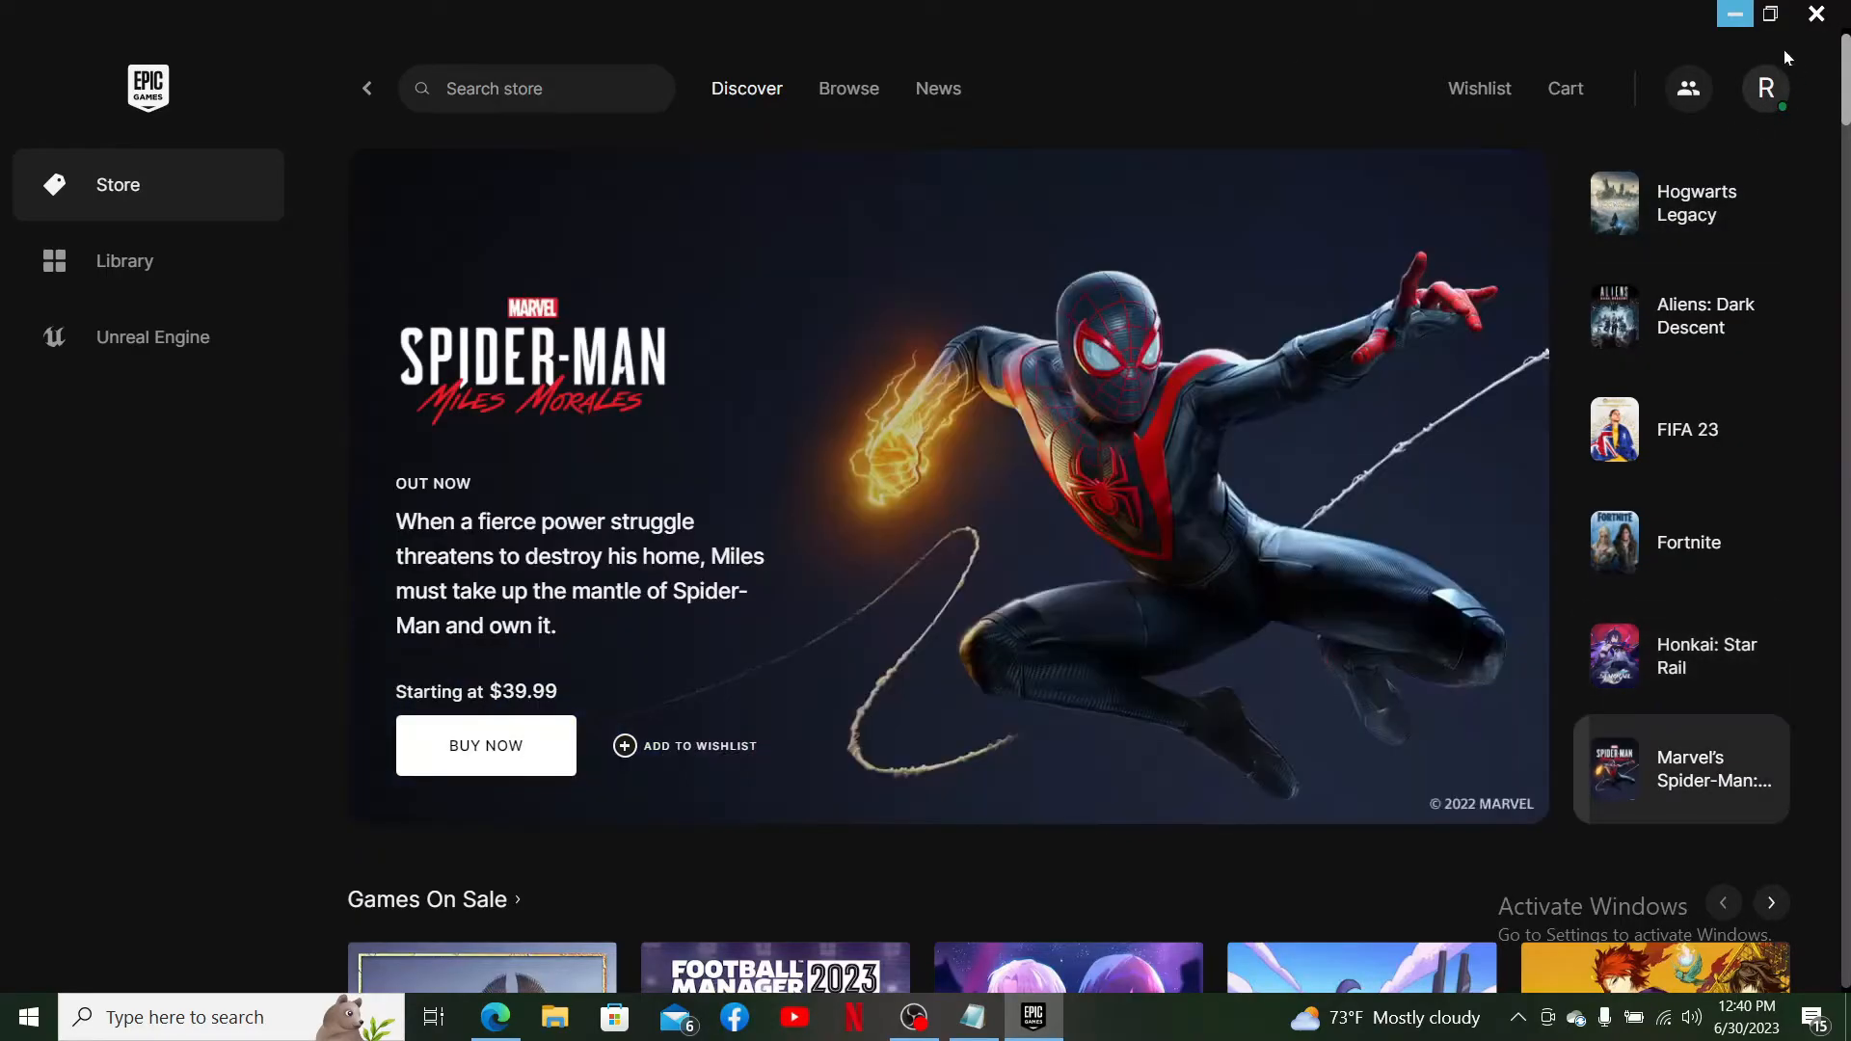
click(1767, 88)
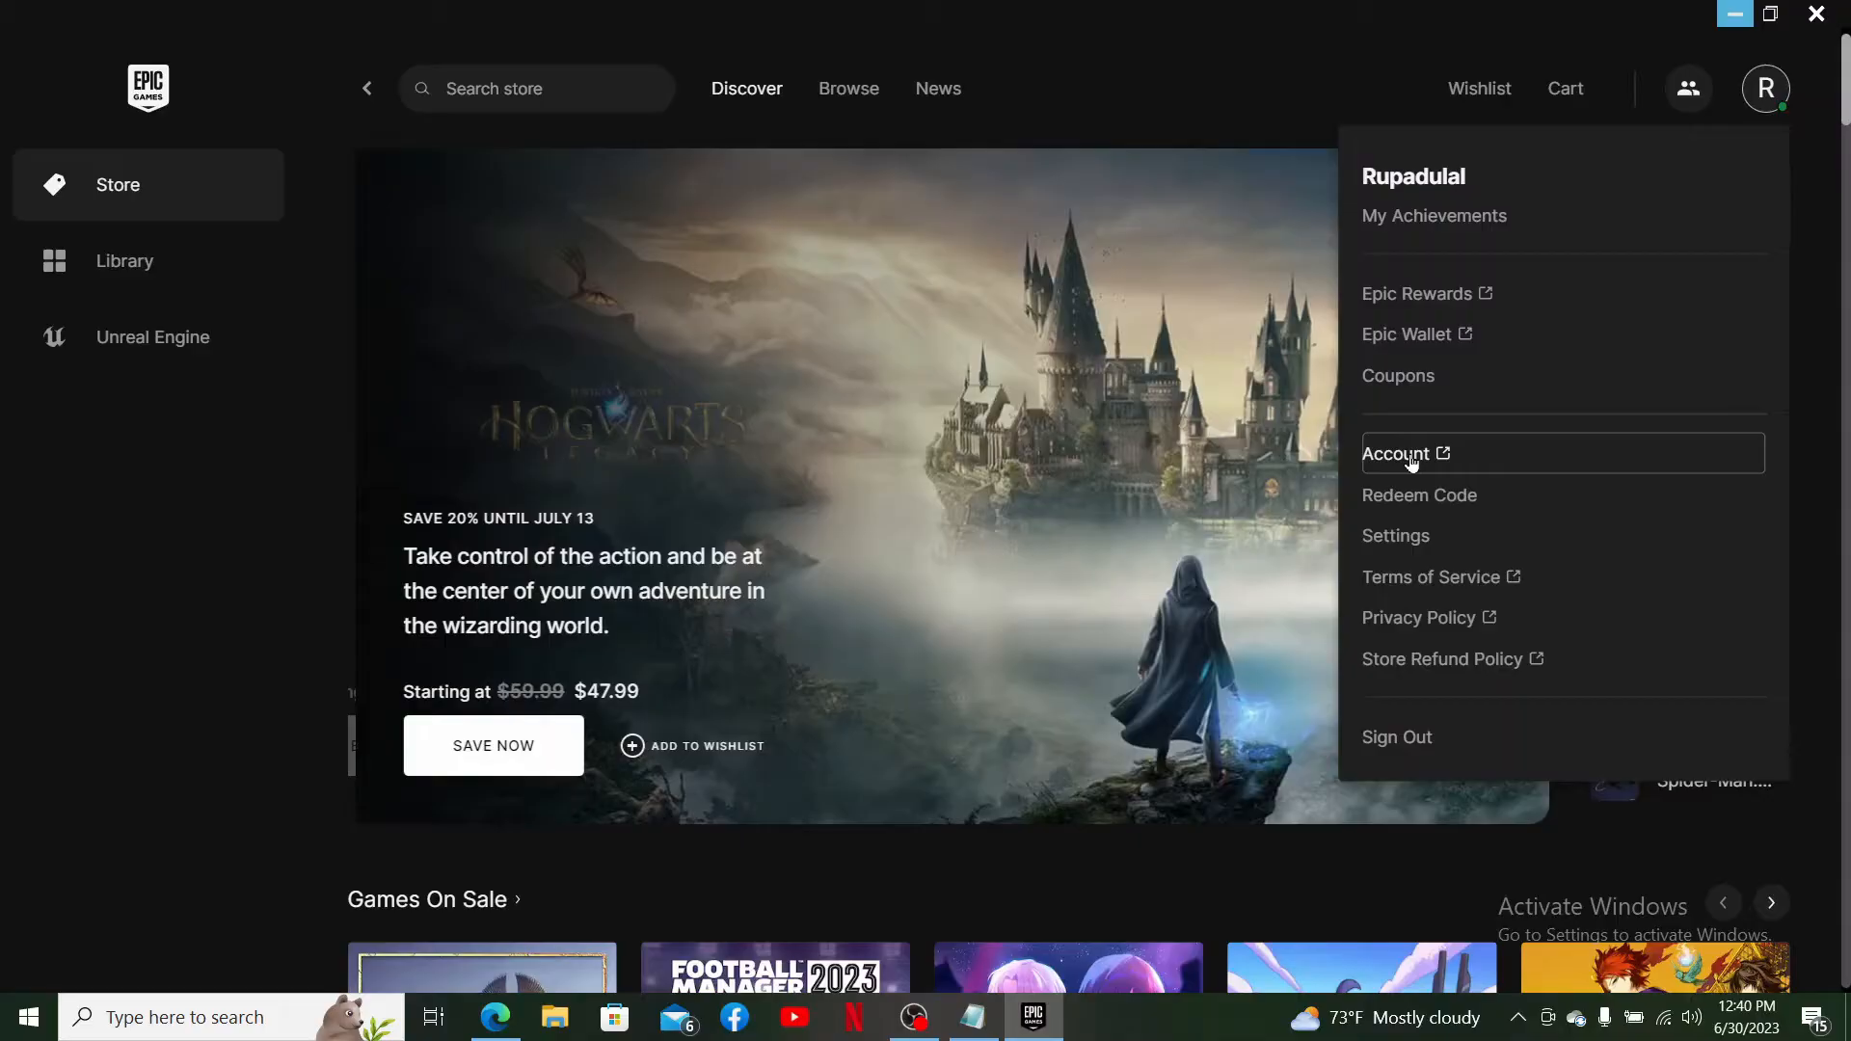
click(1397, 453)
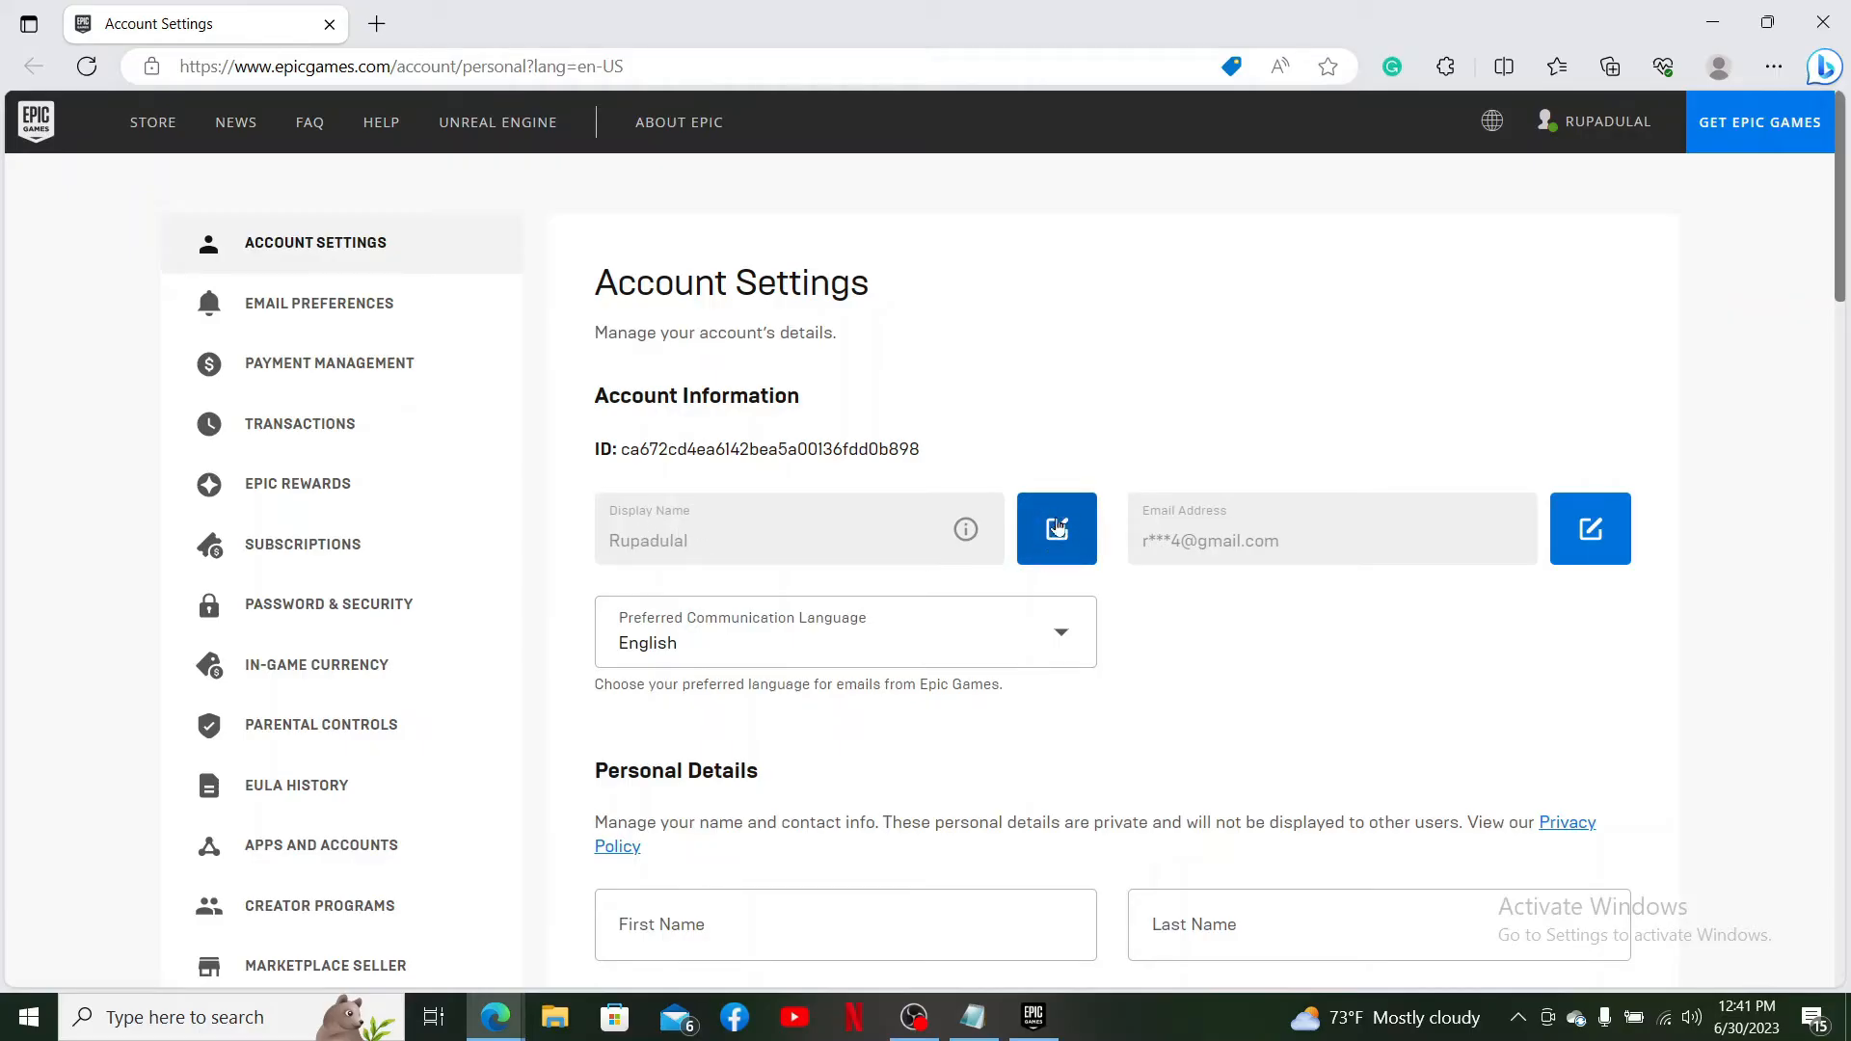
- Start editing the Display Name field on the Account Settings page
click(1054, 528)
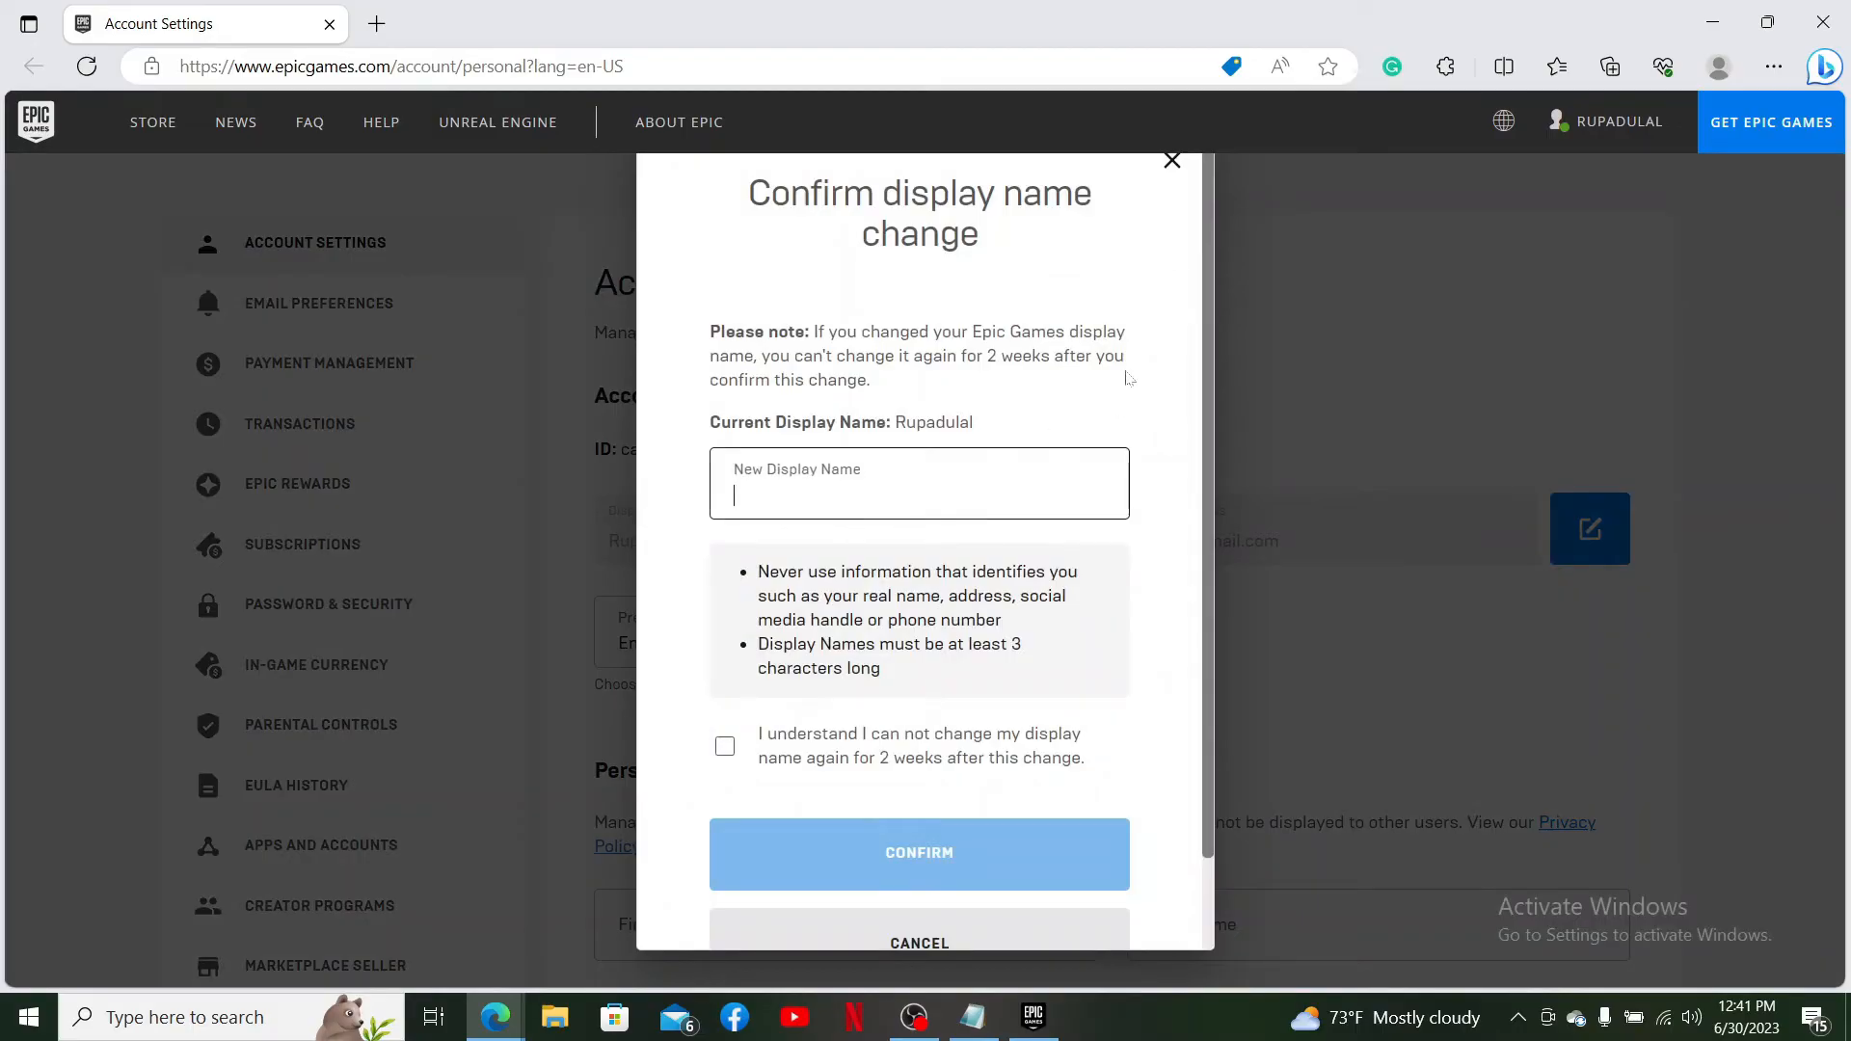
text(RoopaDulal)
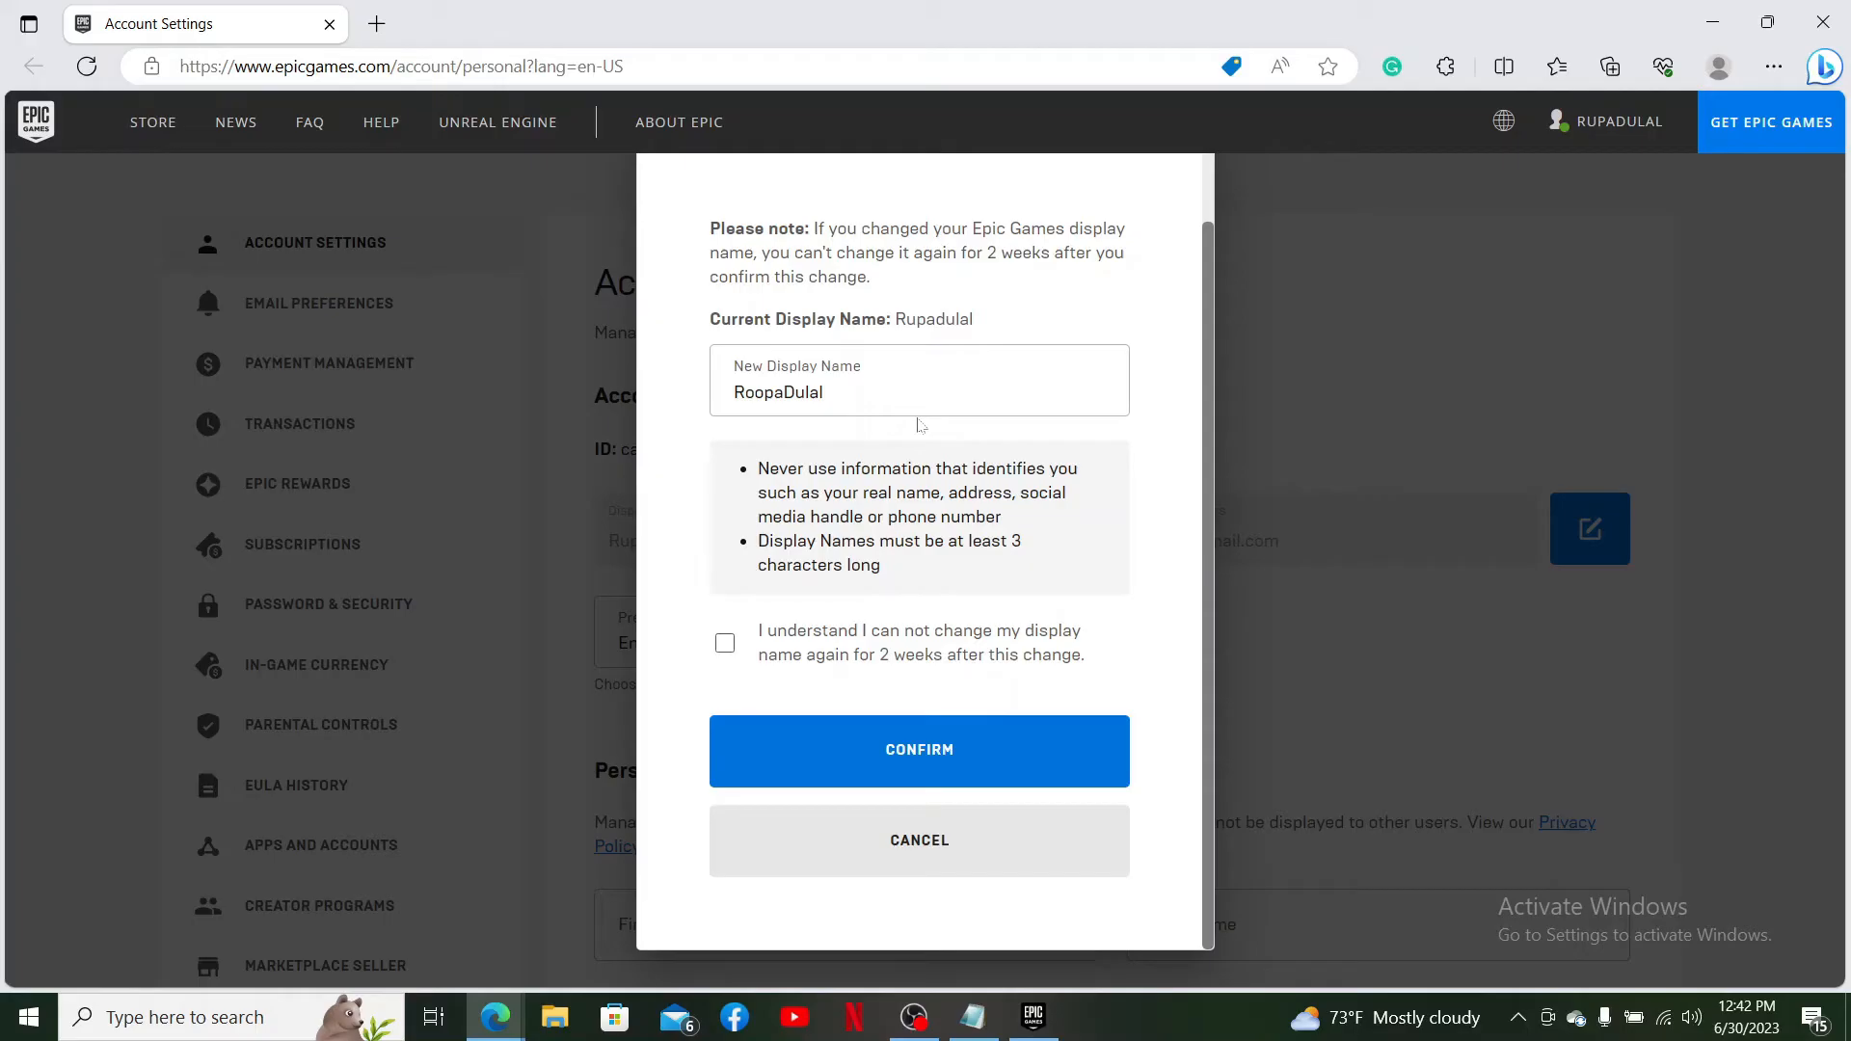
mouse_move(904, 364)
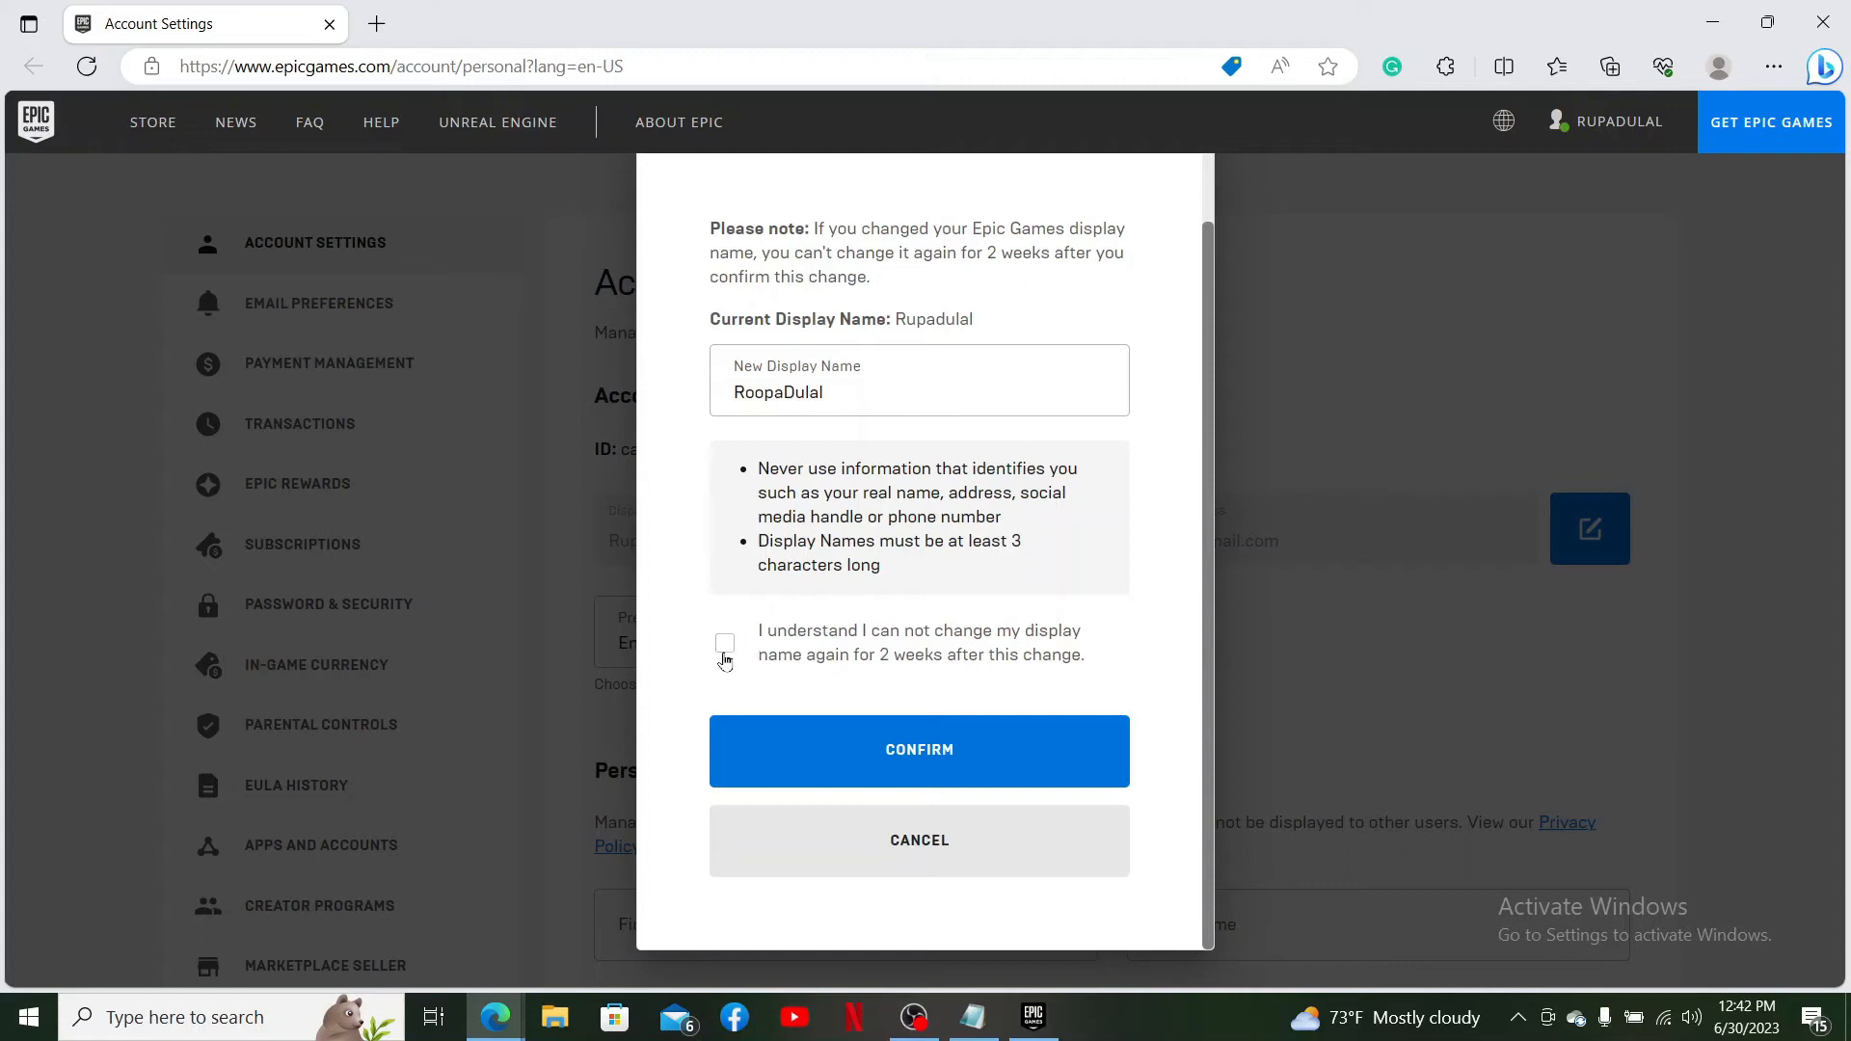
click(724, 642)
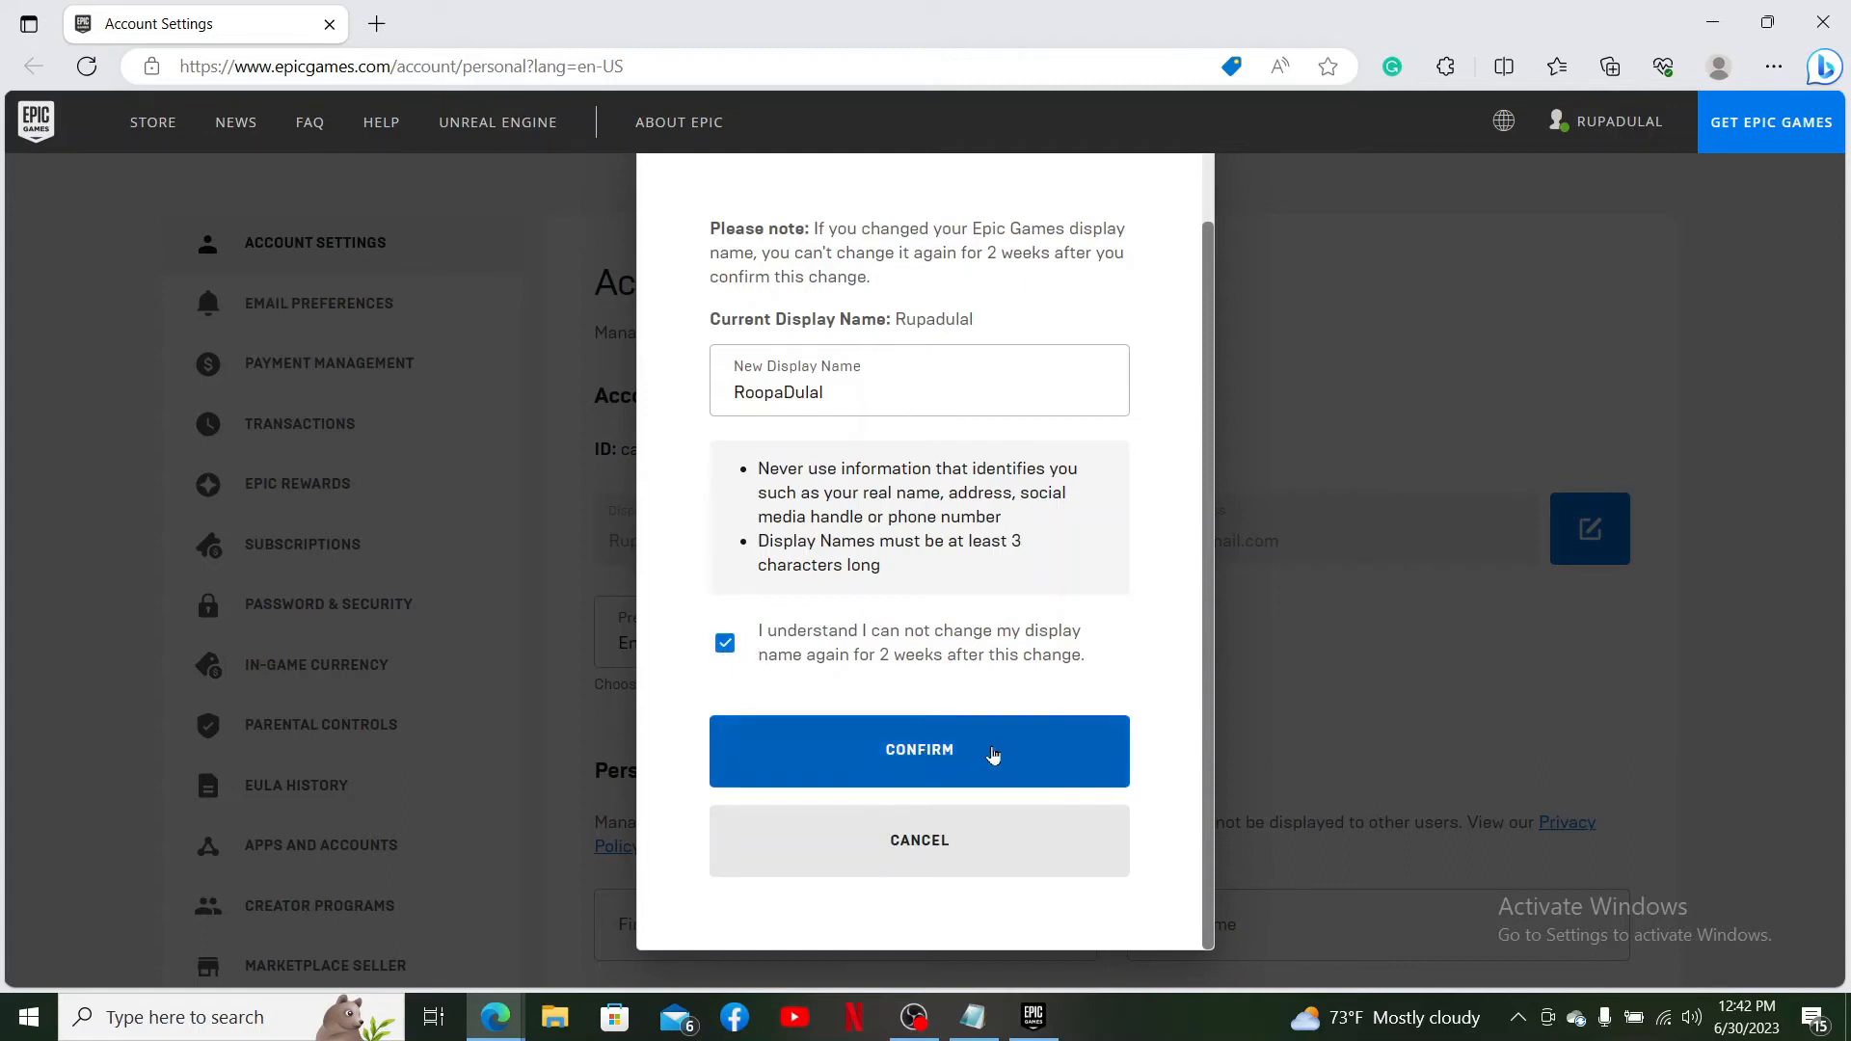
click(918, 752)
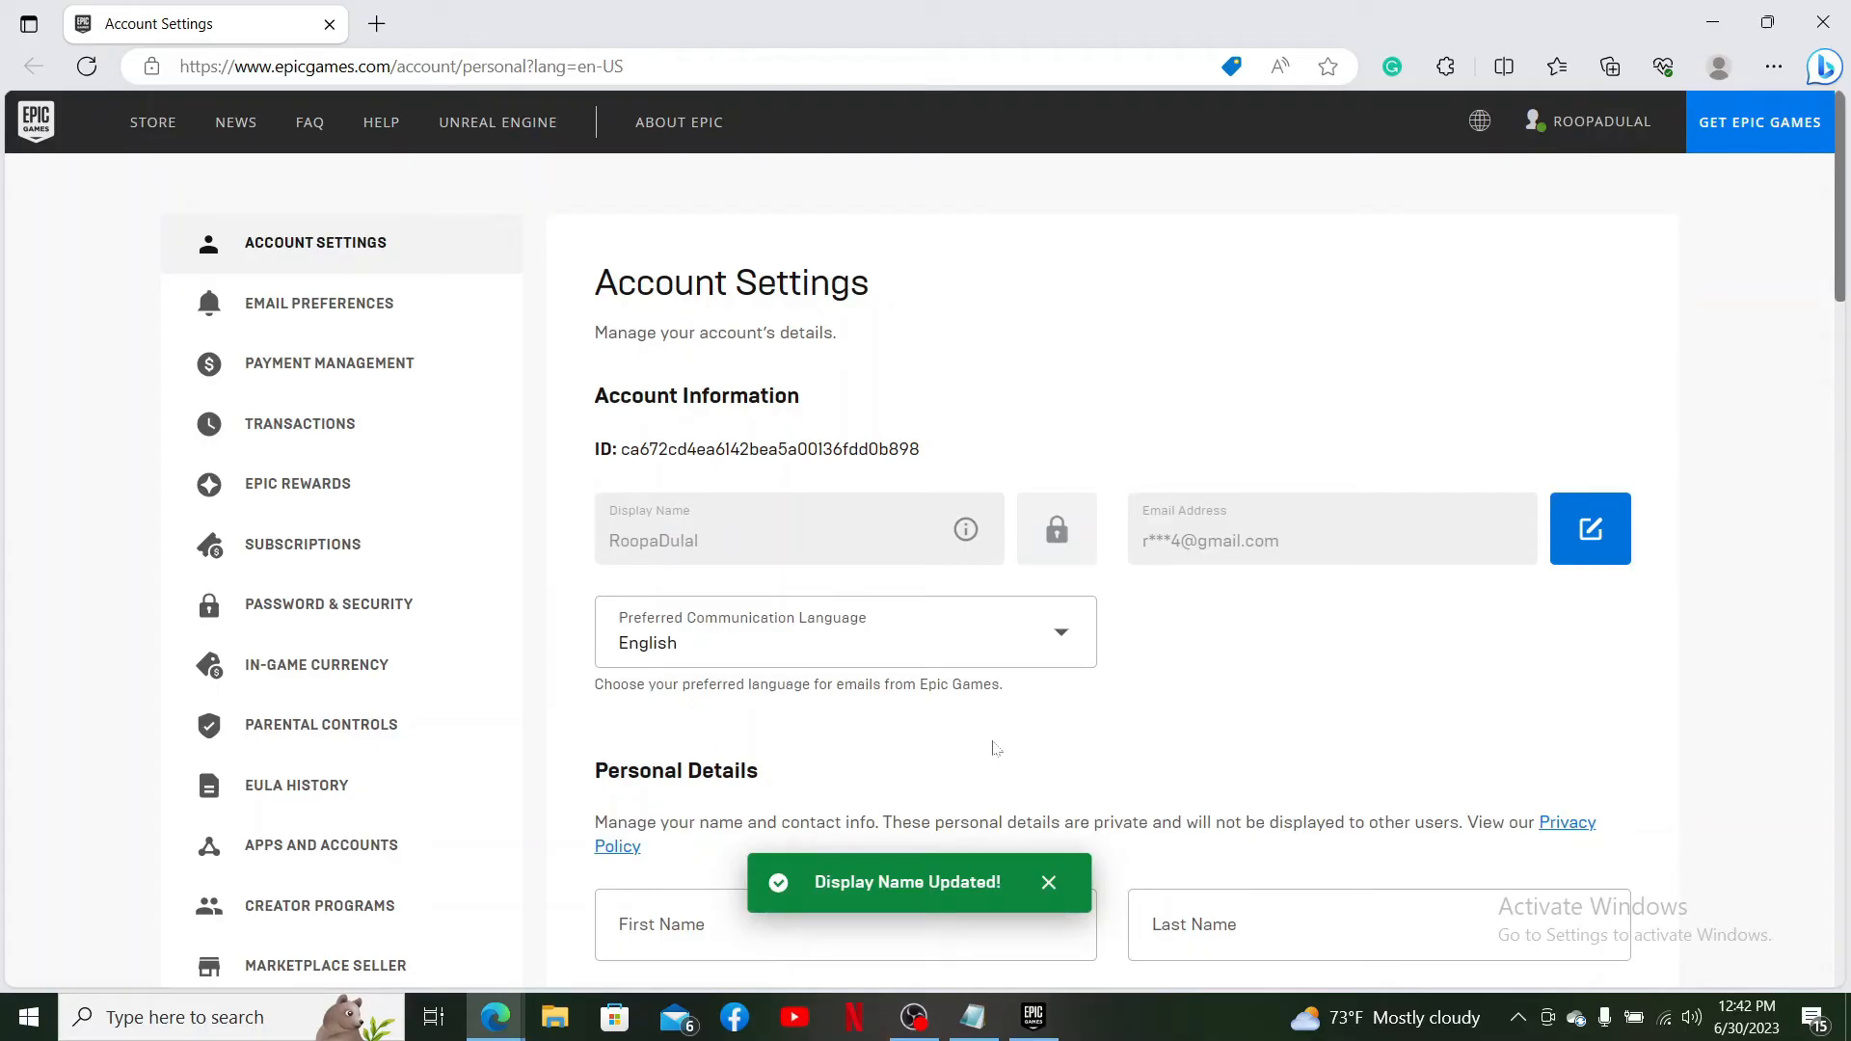
- Close the green 'Display Name Updated!' notice
click(1047, 882)
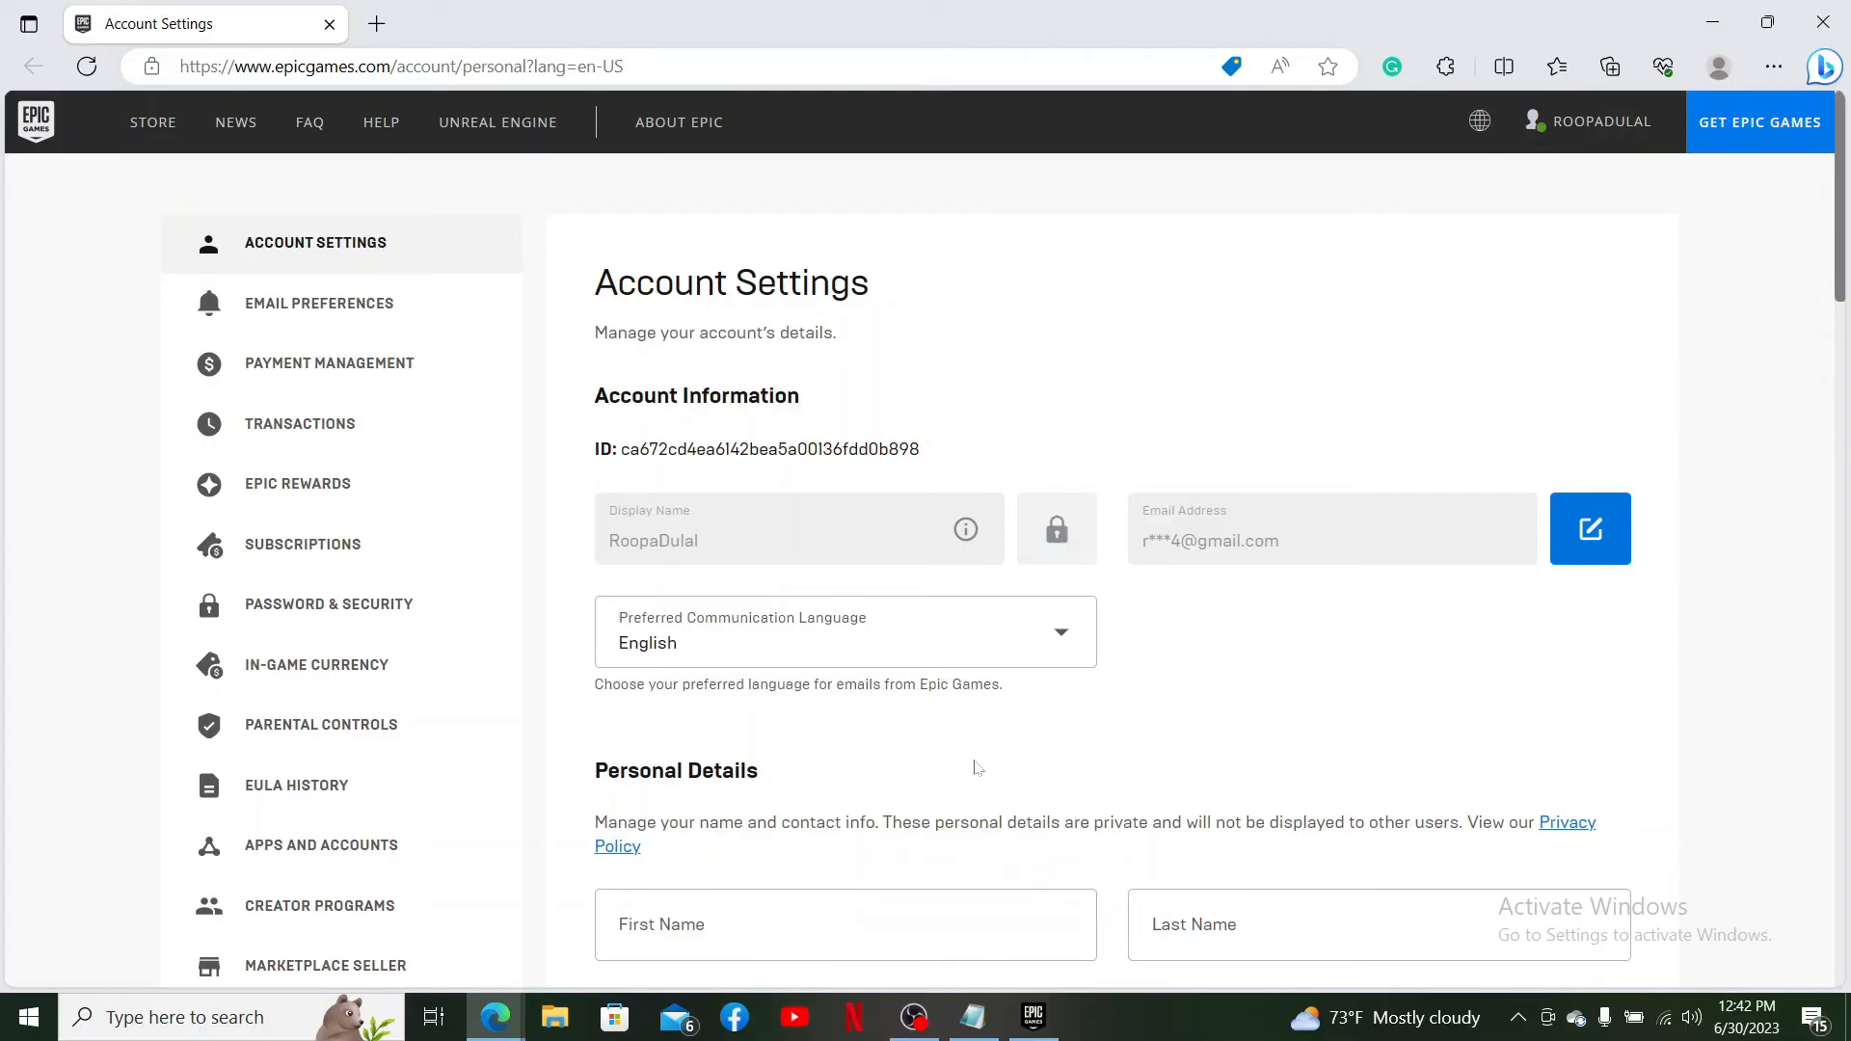
mouse_move(1577, 433)
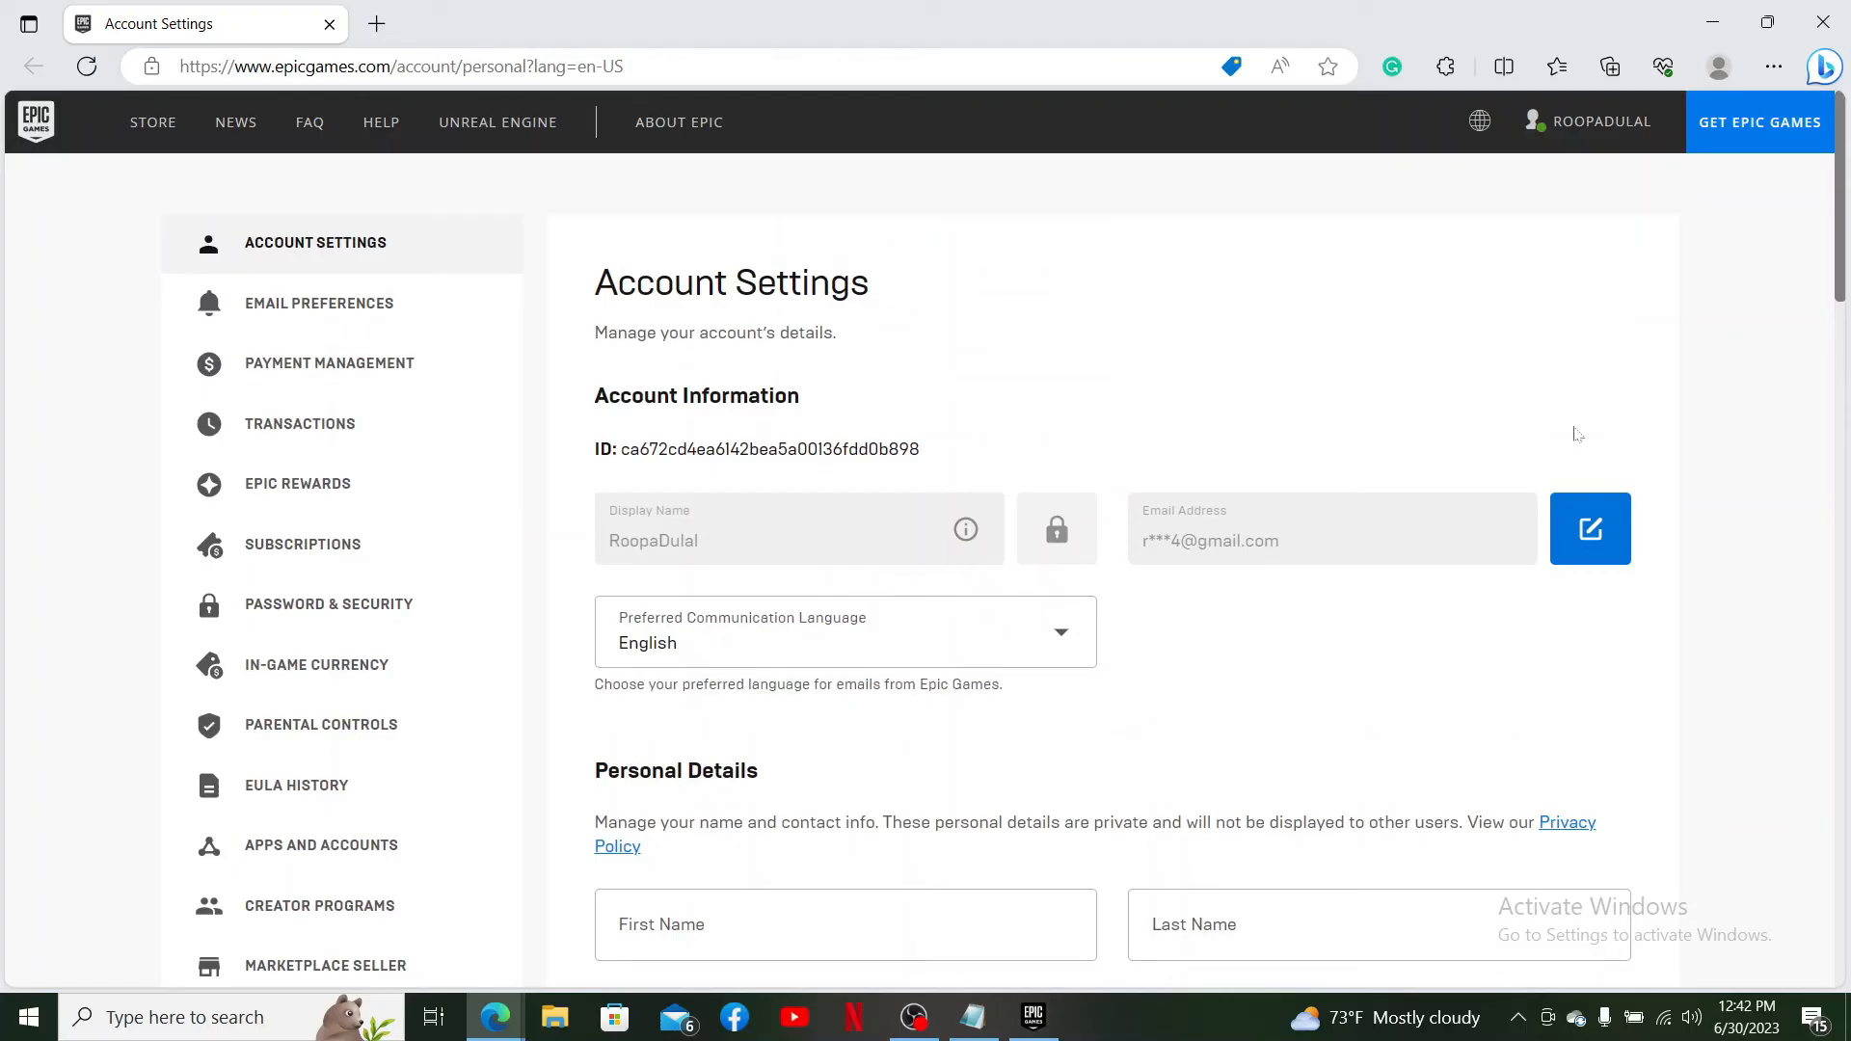